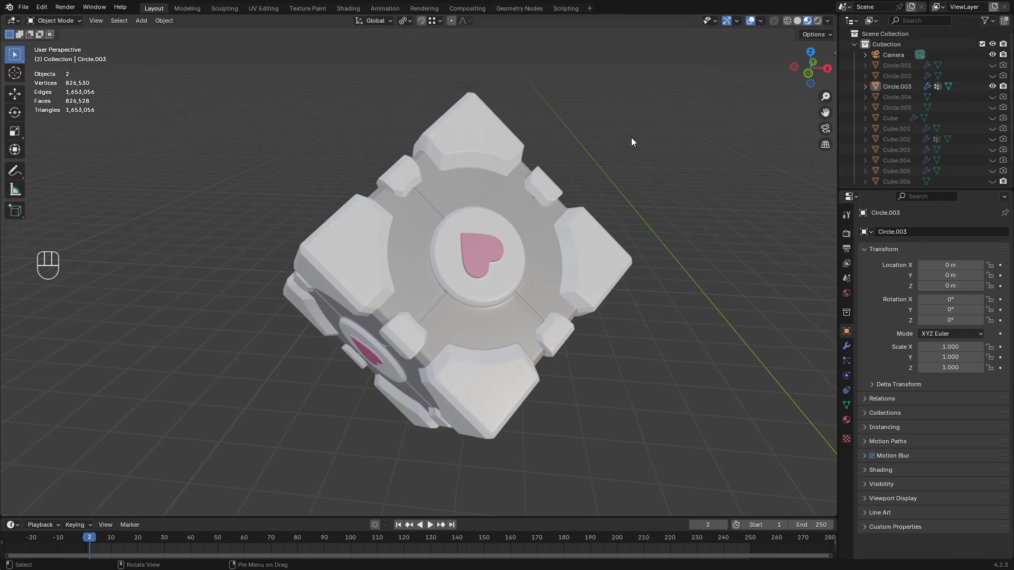
mouse_move(581, 204)
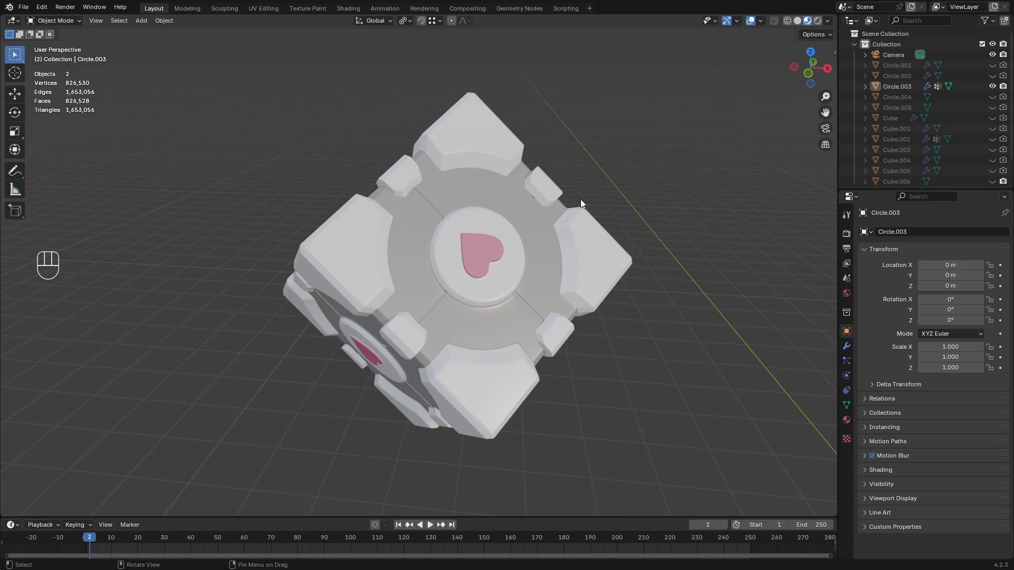
mouse_move(840, 290)
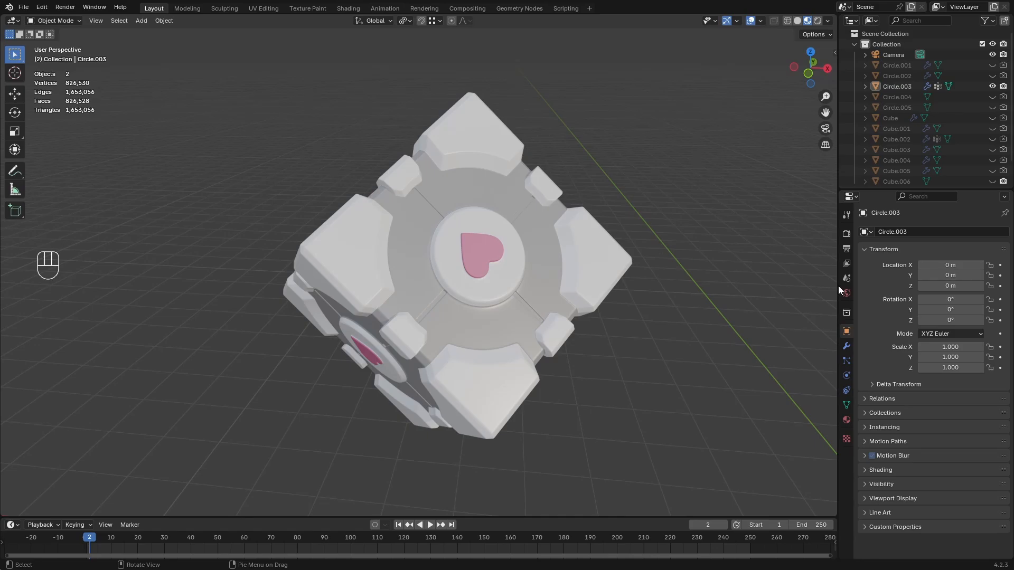
mouse_move(630, 311)
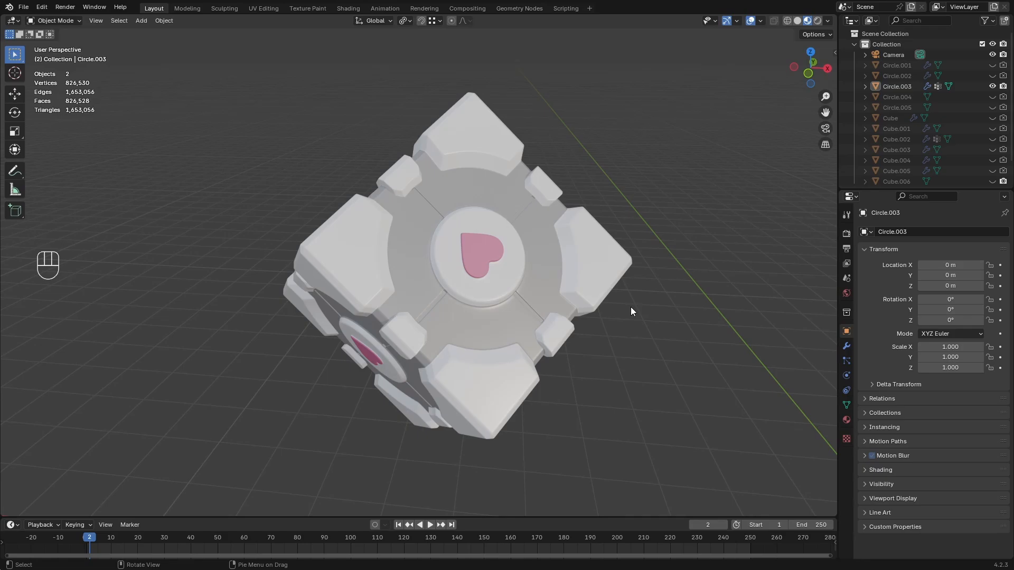
mouse_move(627, 306)
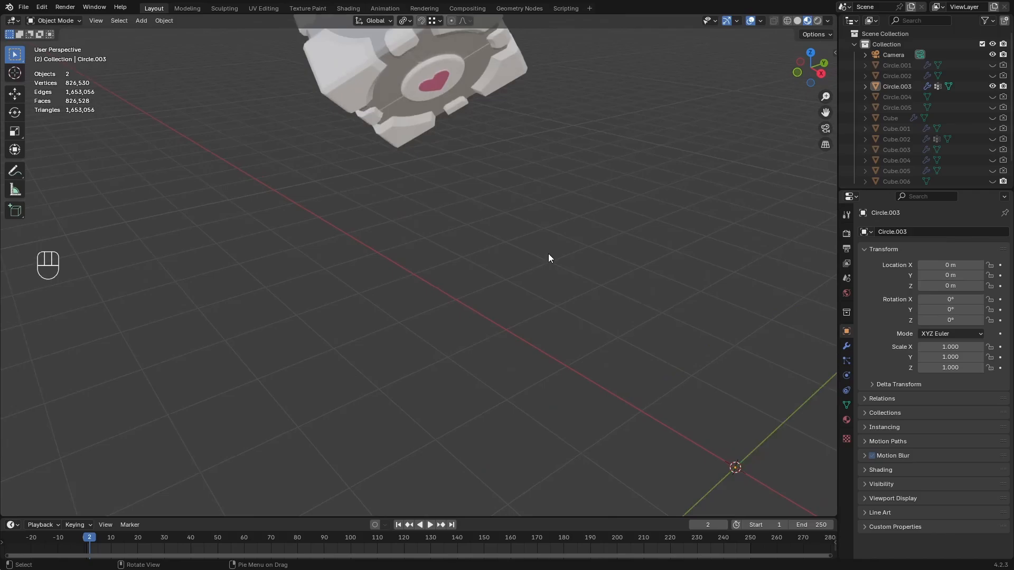
Add a plane at the origin, scale it about twofold, and duplicate it upward
key(shift+a)
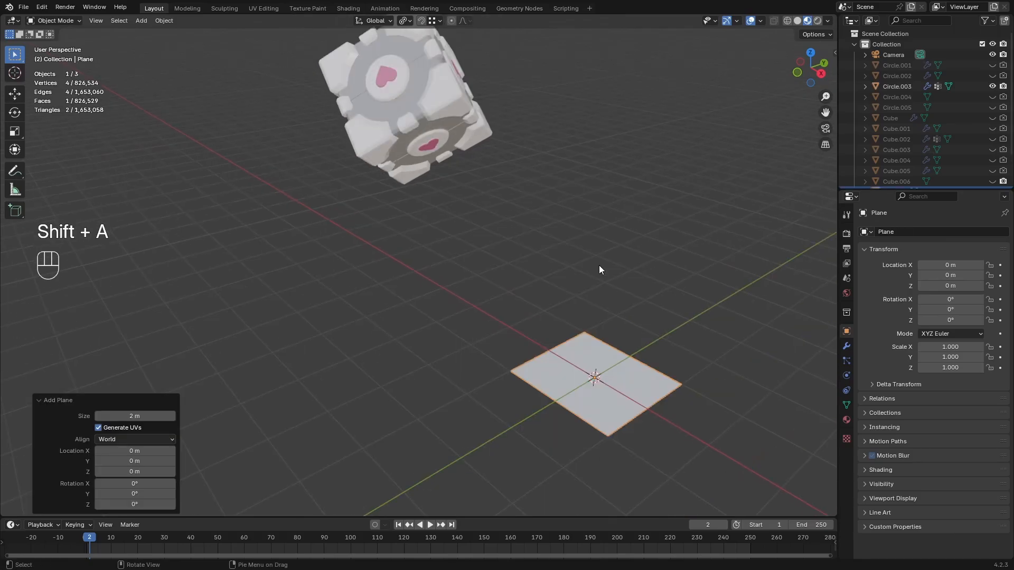
key(s)
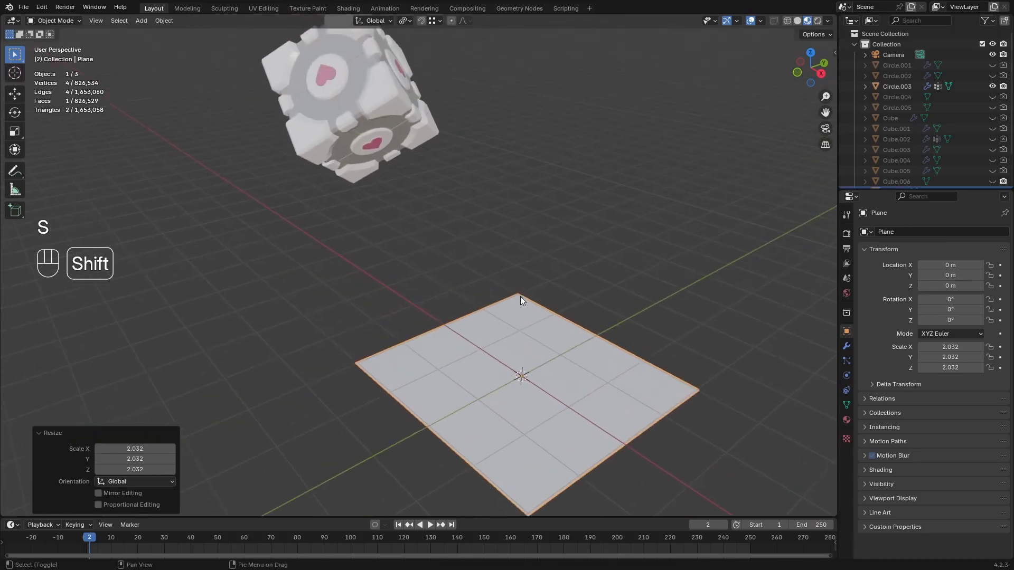
key(shift+d)
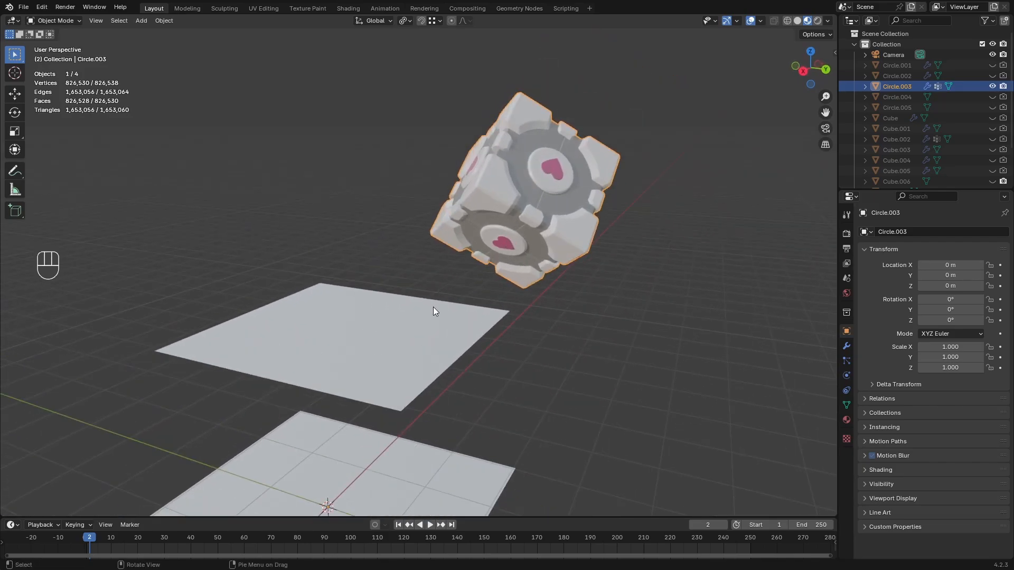
Set snapping to Face Project with Align Rotation to Target enabled
click(432, 20)
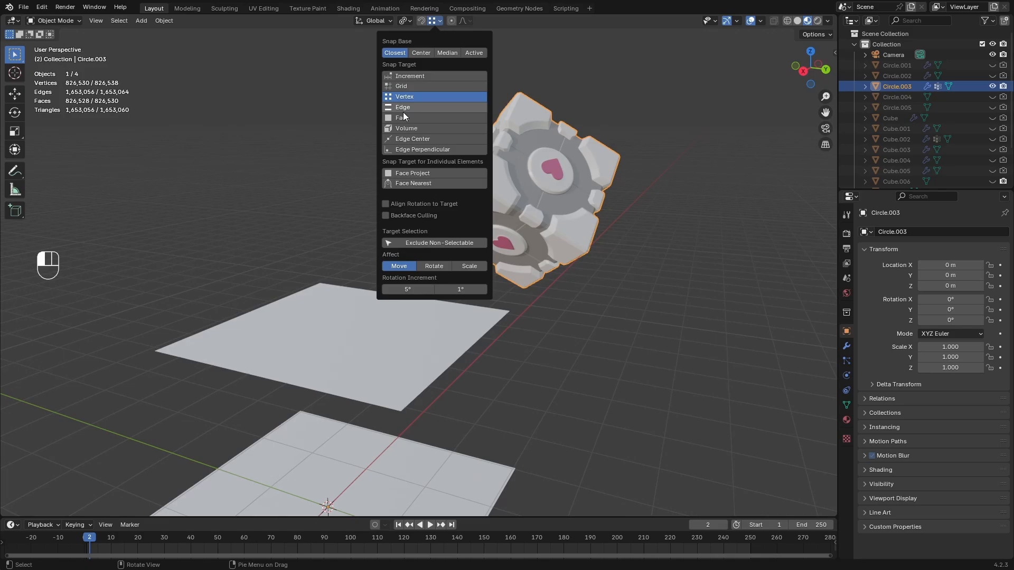
mouse_move(403, 118)
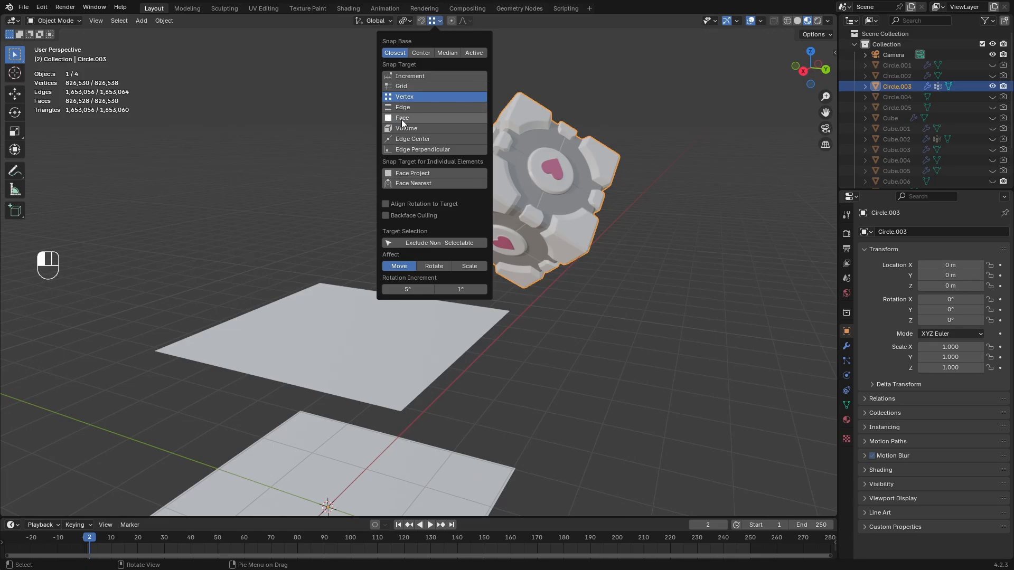
click(402, 117)
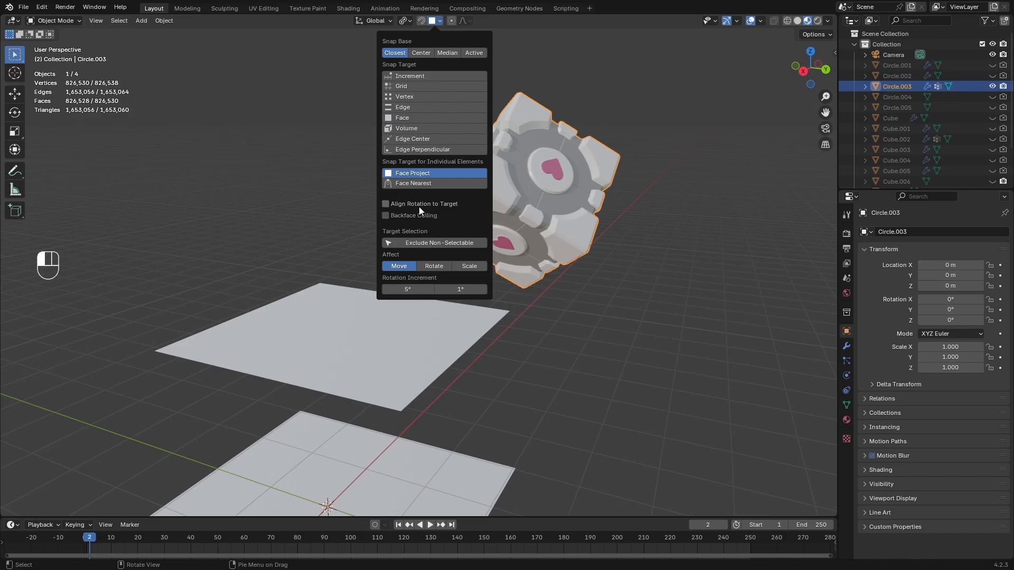
click(386, 204)
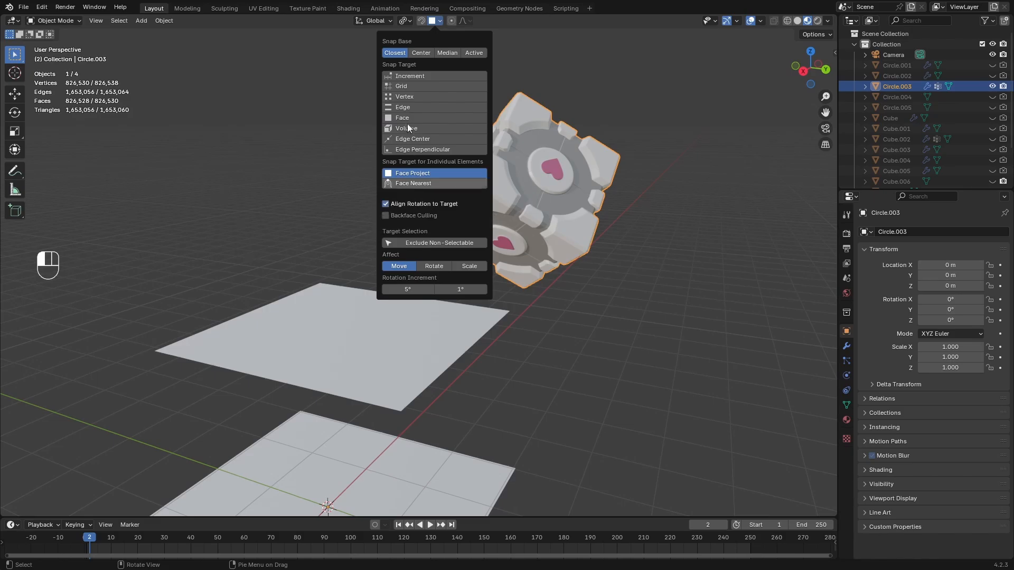
click(422, 20)
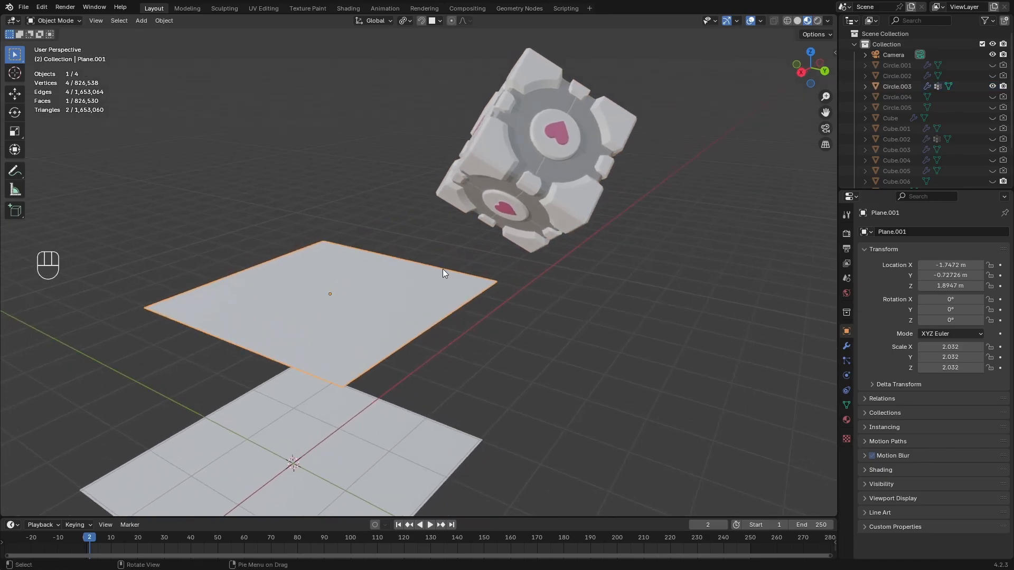
Snap Plane.001 flush onto a cube face and scale it to about 1.6
key(g)
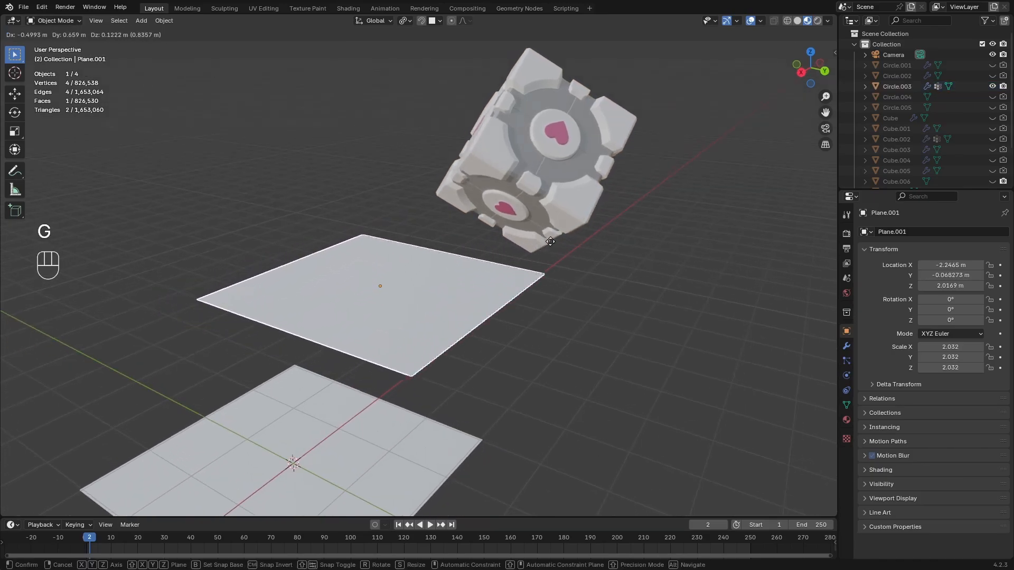
mouse_move(504, 300)
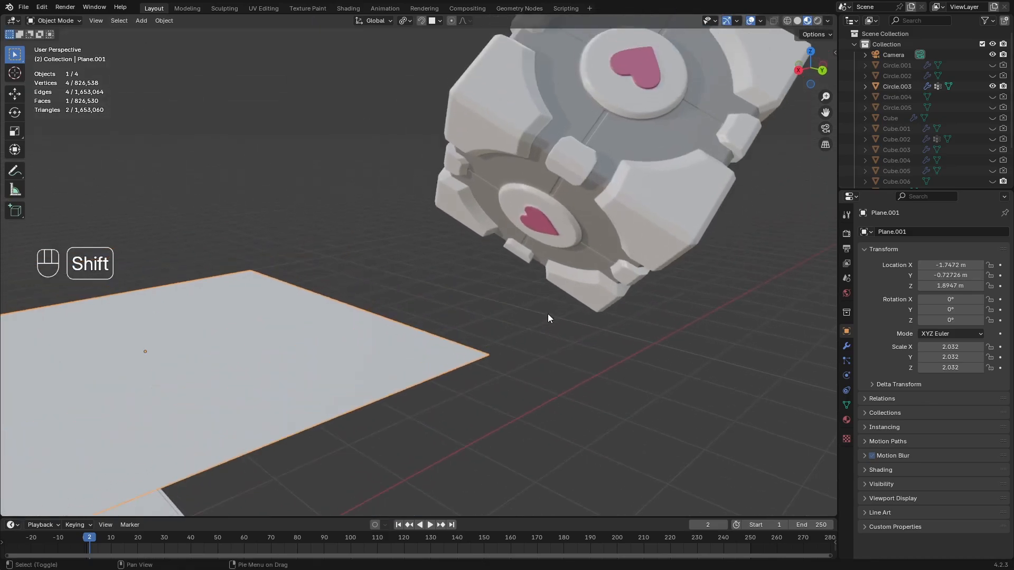
key(g)
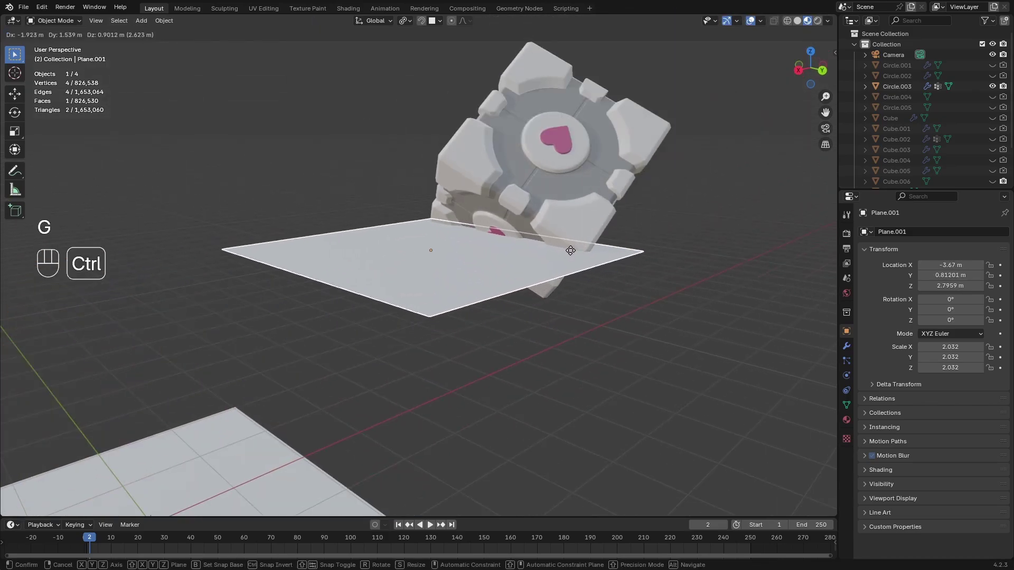
mouse_move(554, 247)
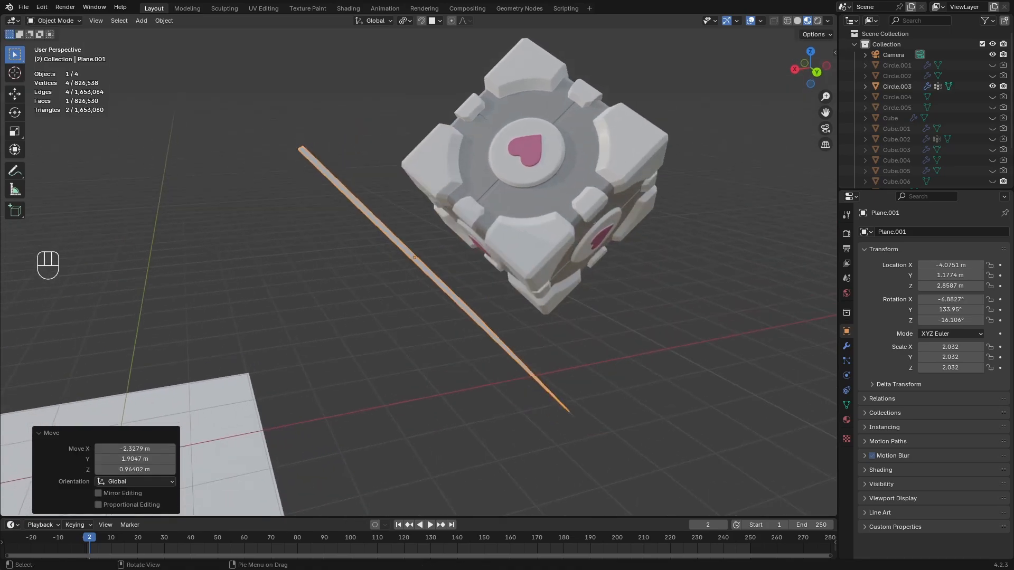
key(s)
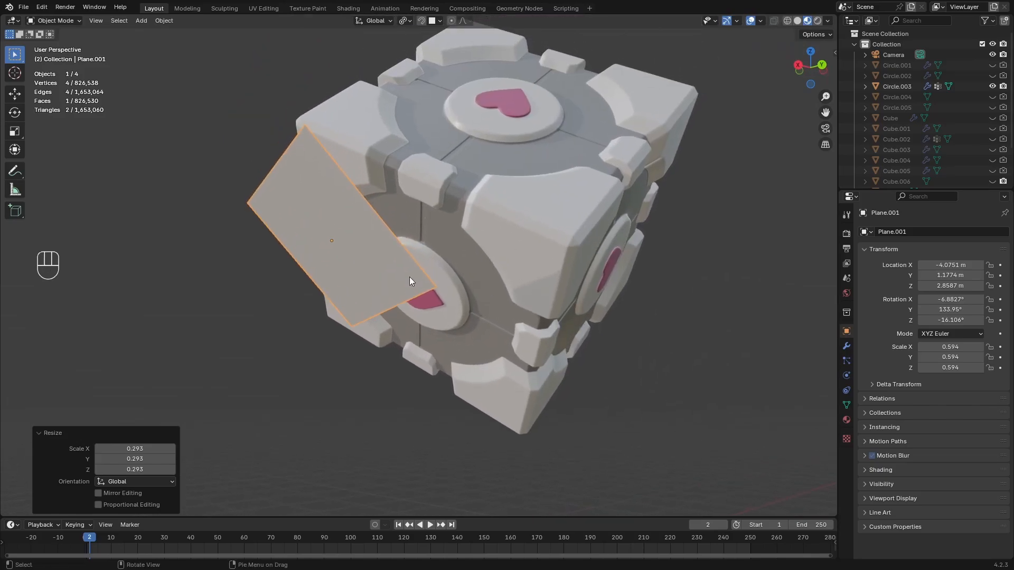
key(g)
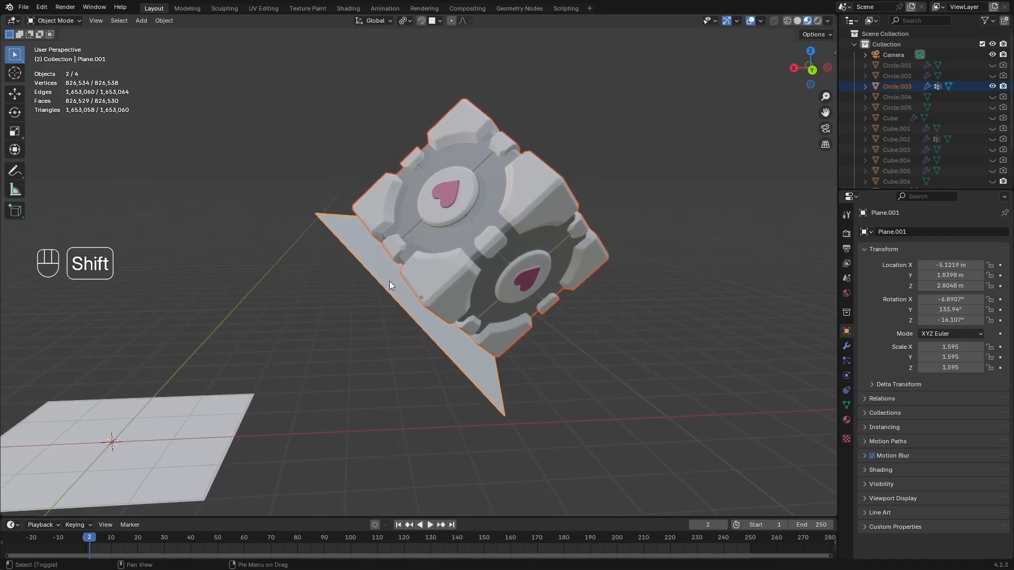
Parent the cube to the helper plane, then clear the plane's rotation and location
key(p)
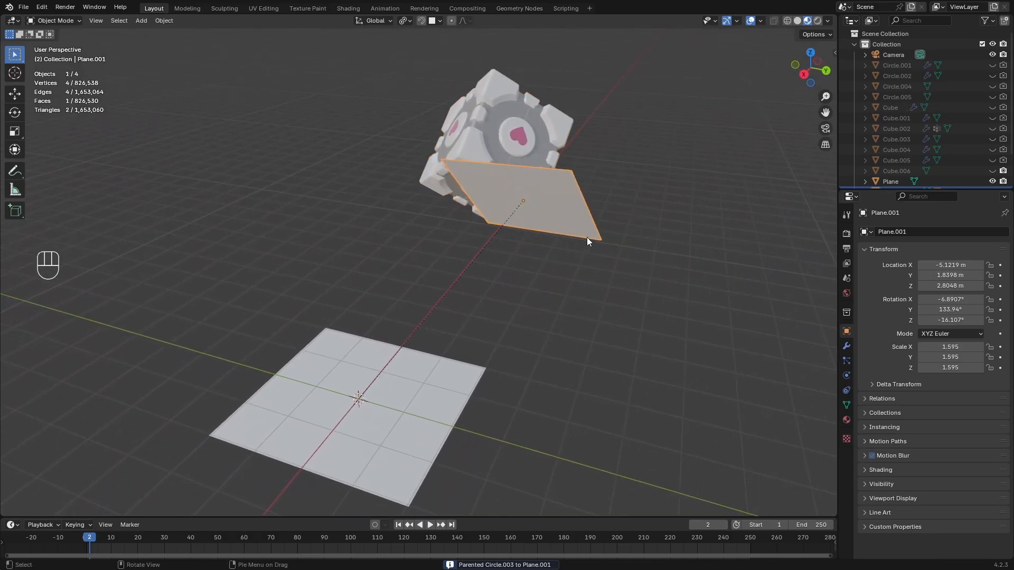
mouse_move(378, 397)
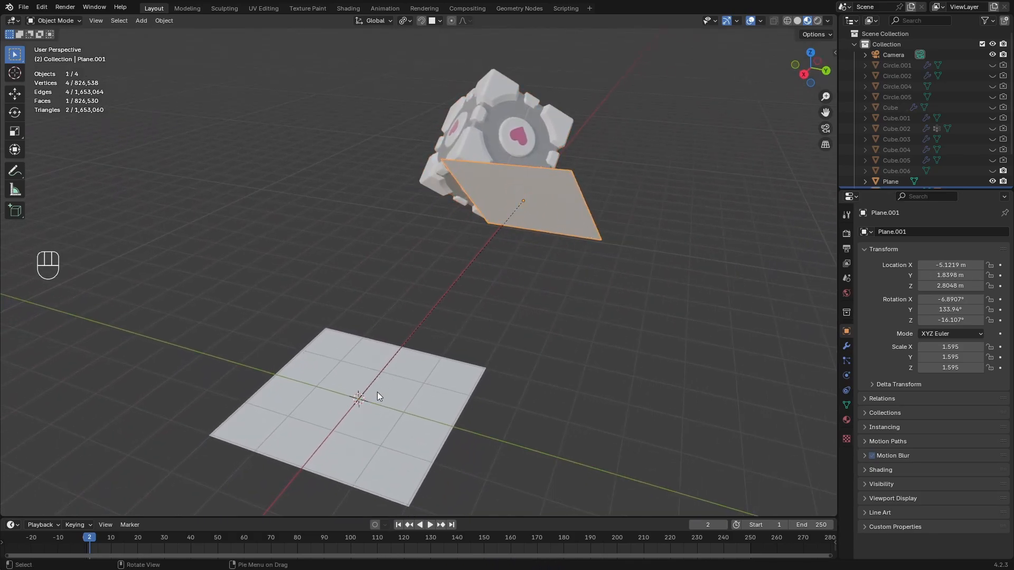
key(g)
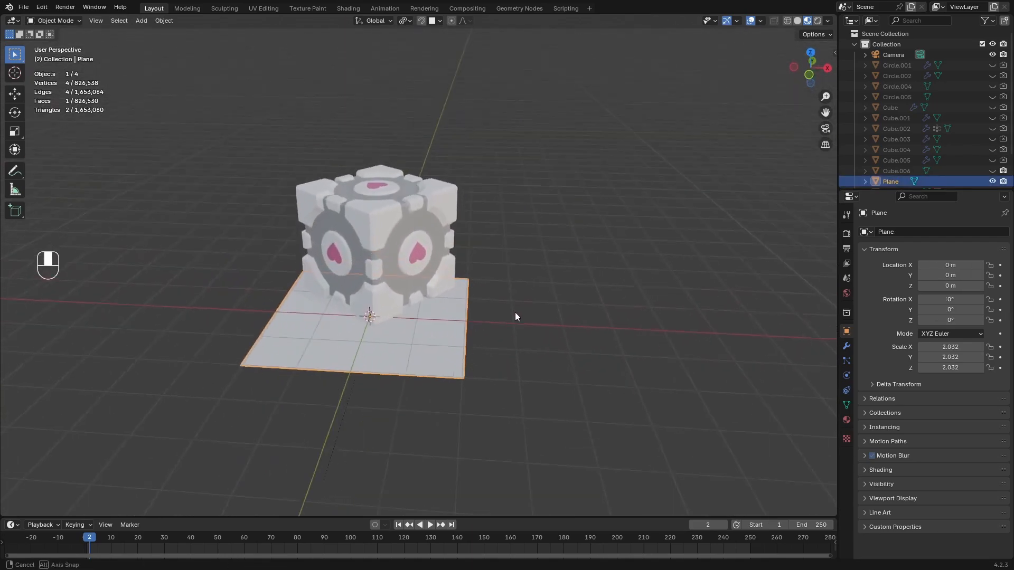
Duplicate the floor plane, rotate it 90° on Y beside the cube, and scale to about 4.9
key(shift+d)
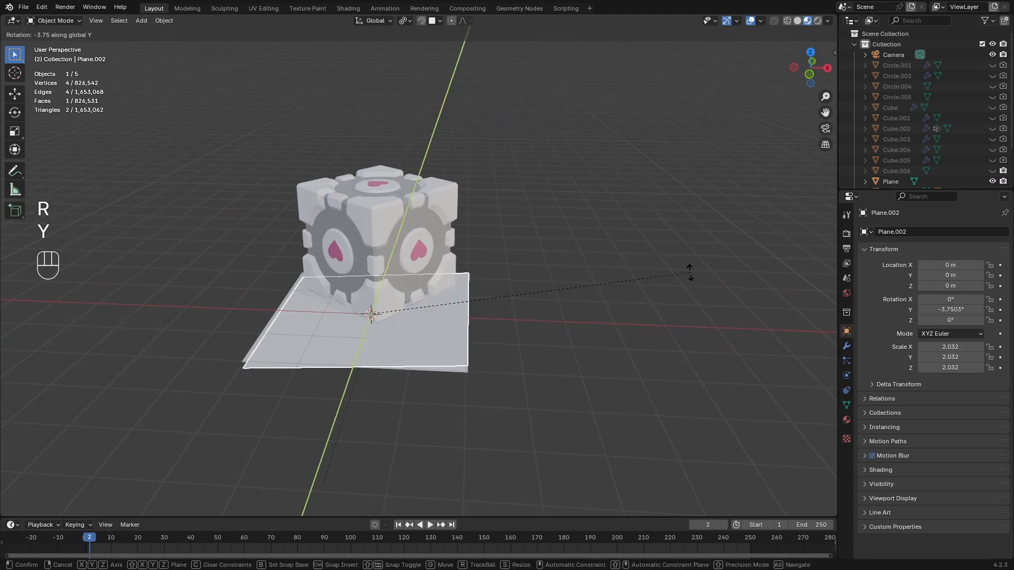
key(Return)
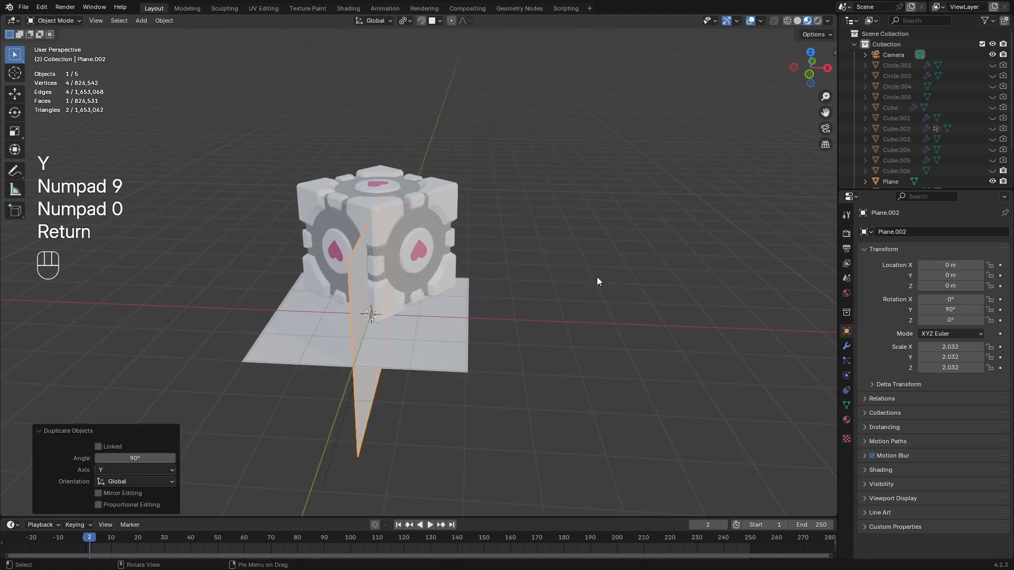
key(g)
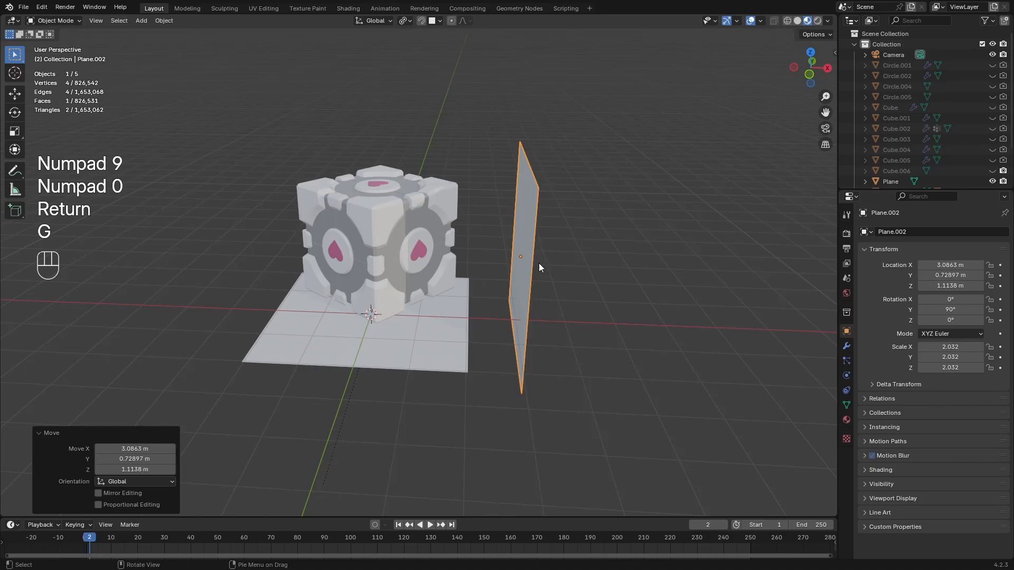
key(s)
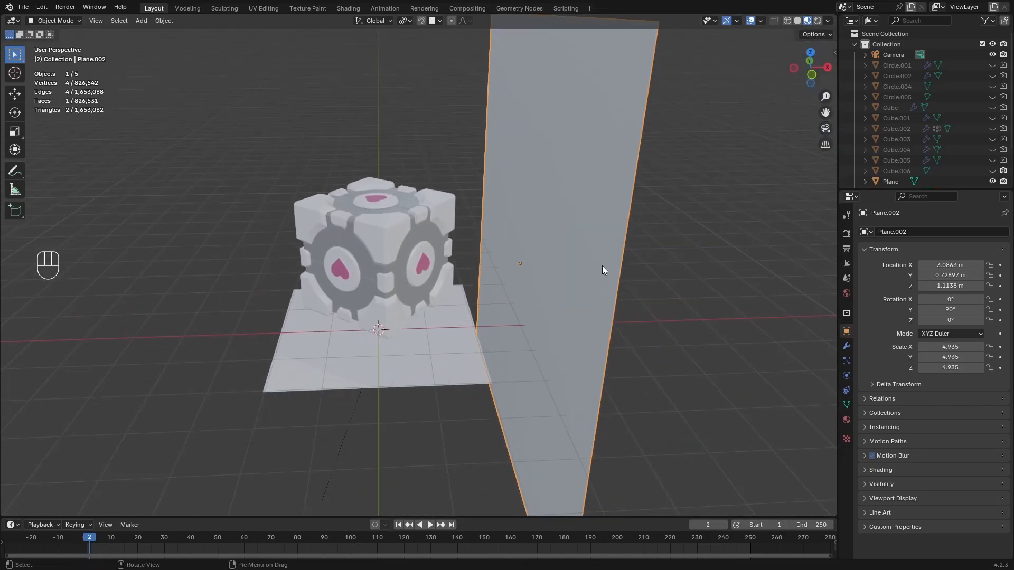
Duplicate the wall plane, resize the copy to about 2.1, and slide it flush against the surface
key(shift+d)
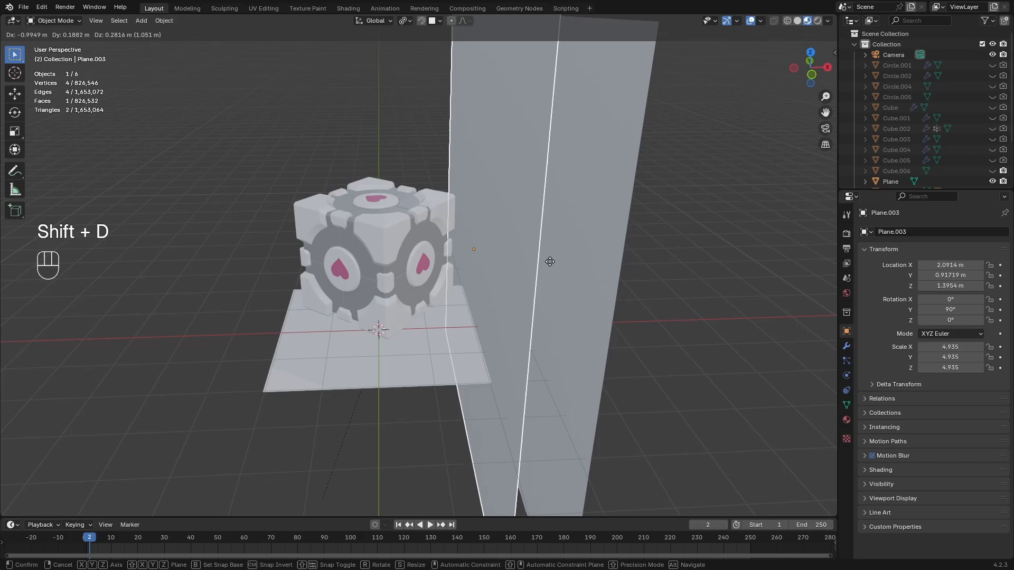
key(s)
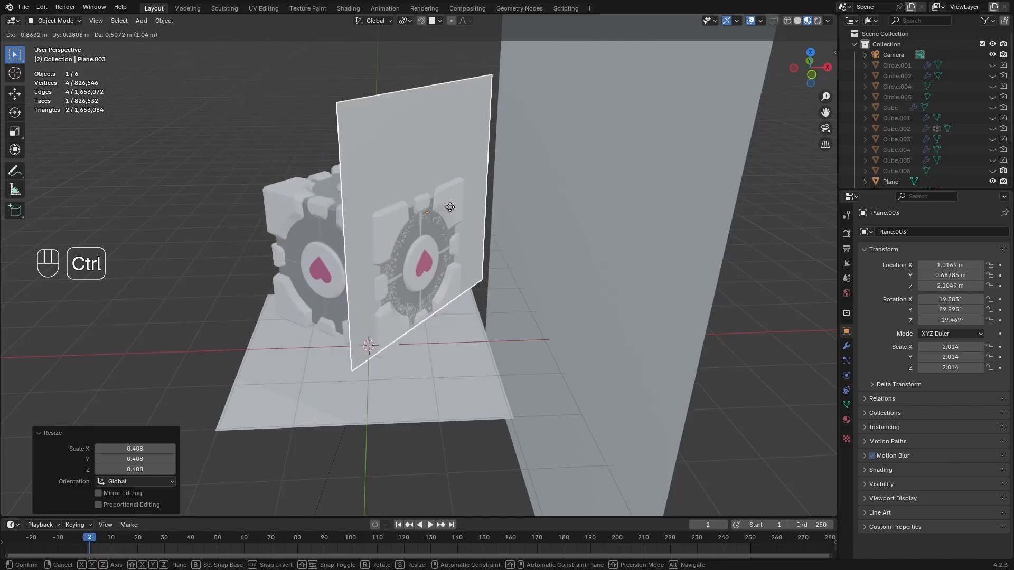
key(s)
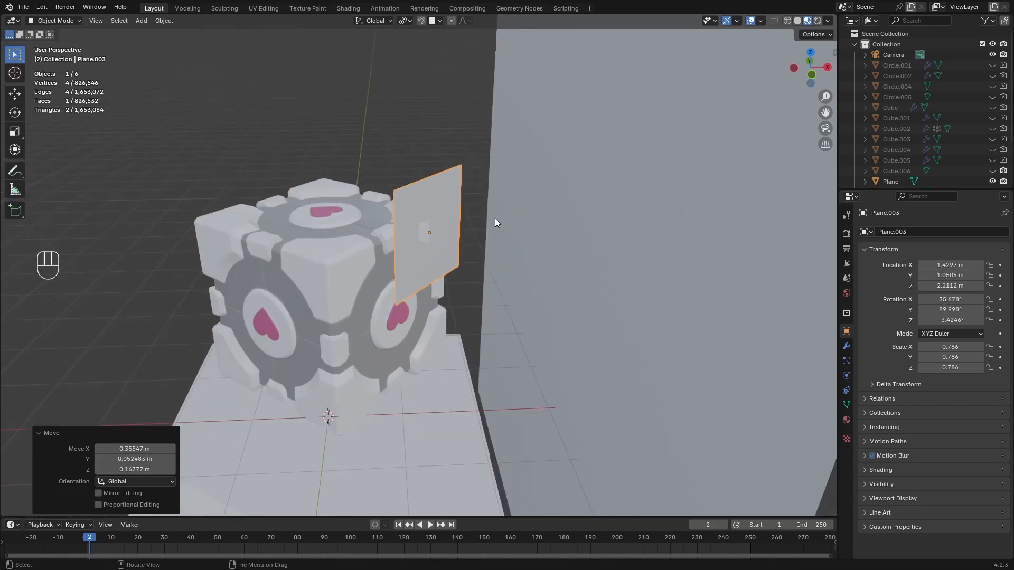
key(s)
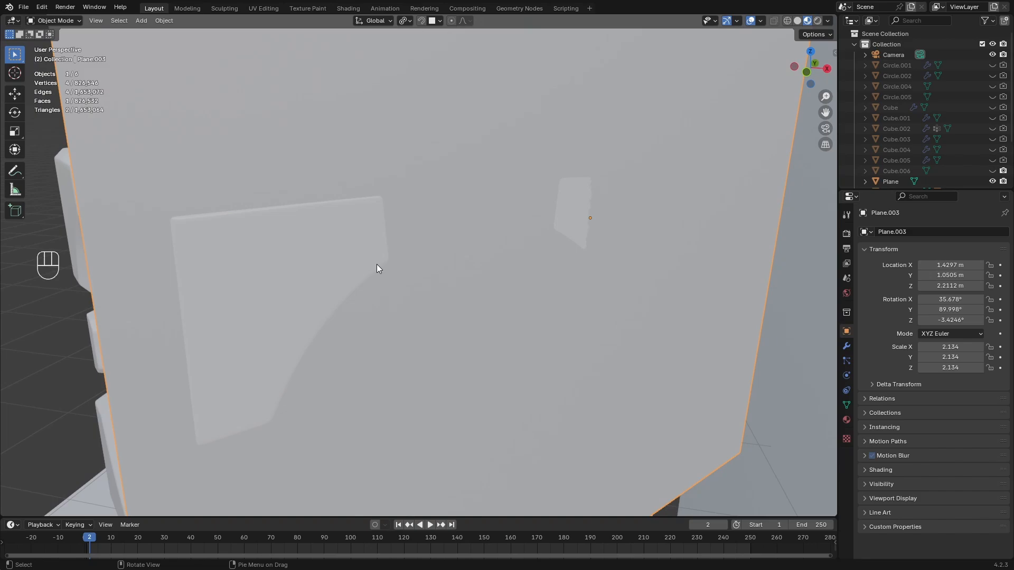
mouse_move(571, 226)
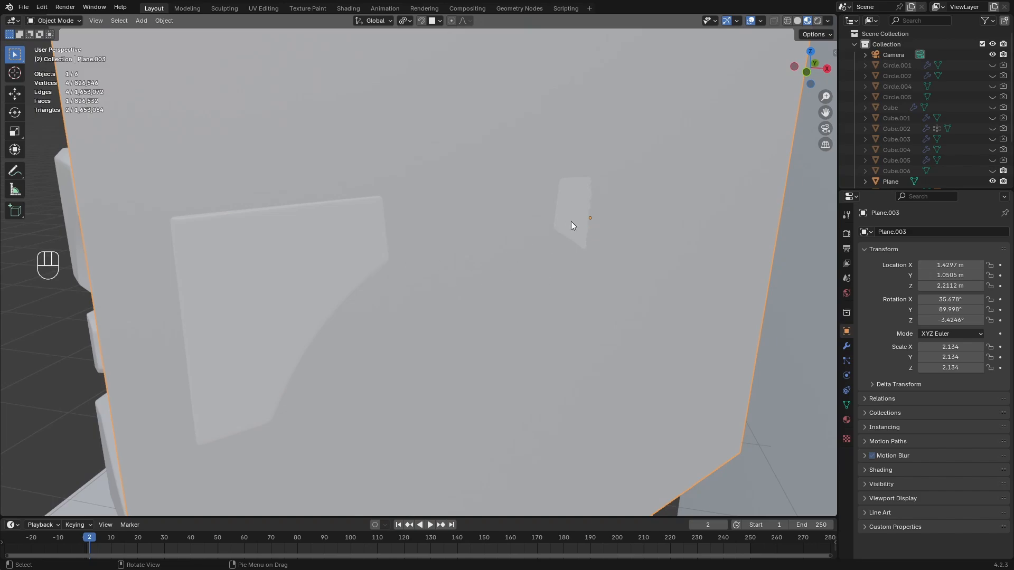
key(g)
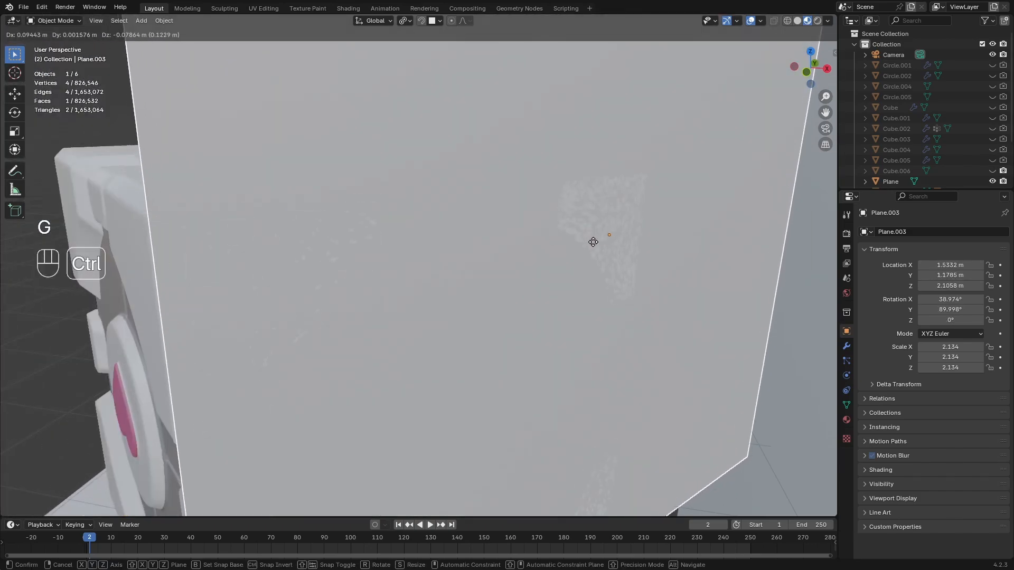
mouse_move(598, 232)
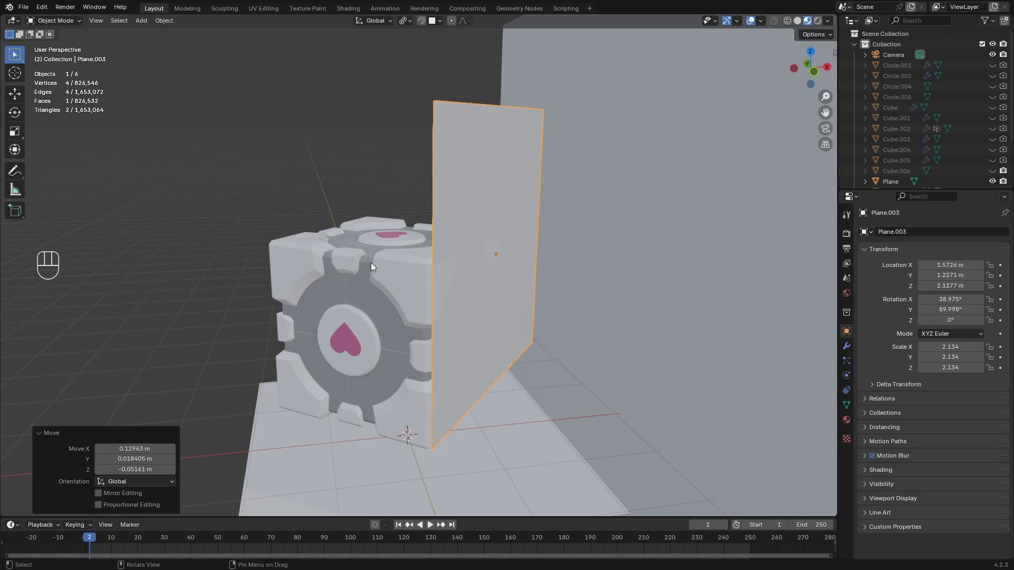
Parent the cube to the new panel and move the panel toward the upright wall
key(p)
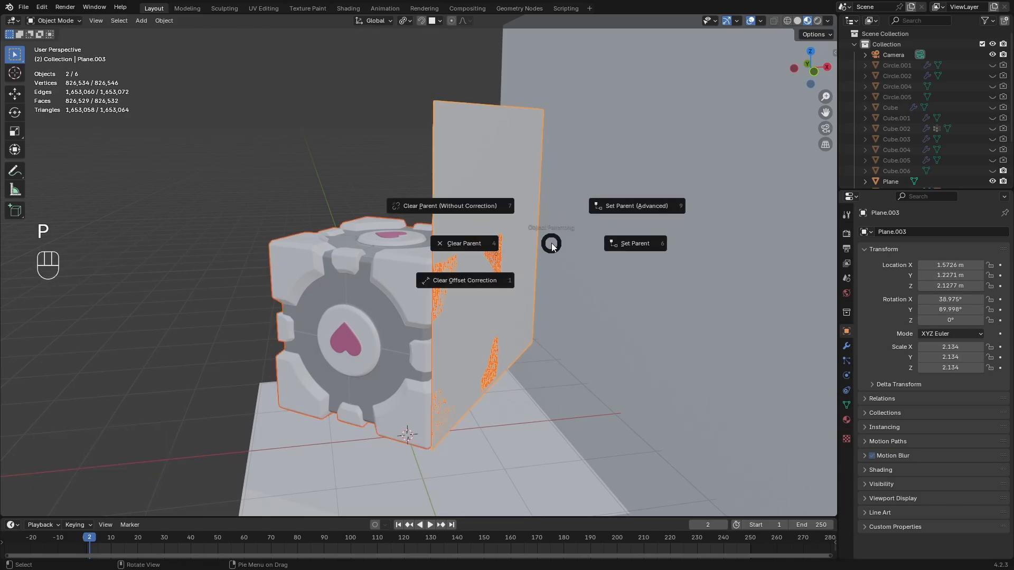
click(633, 243)
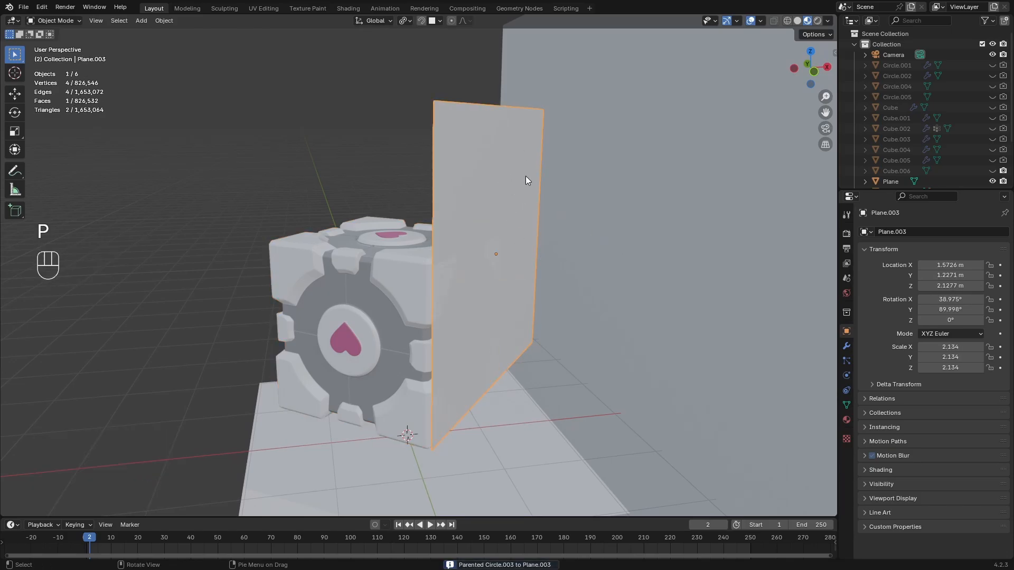
key(g)
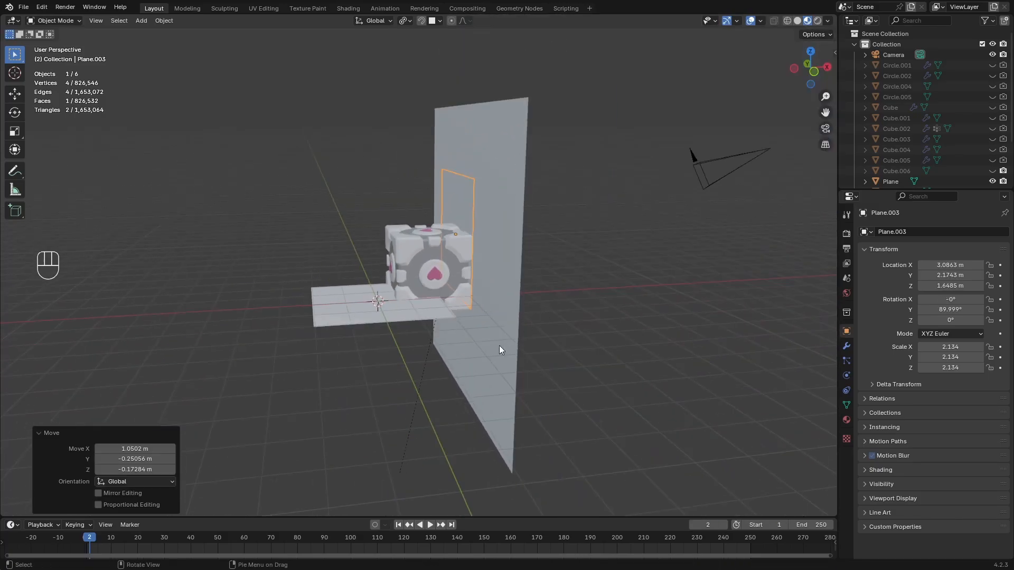
key(ctrl+a)
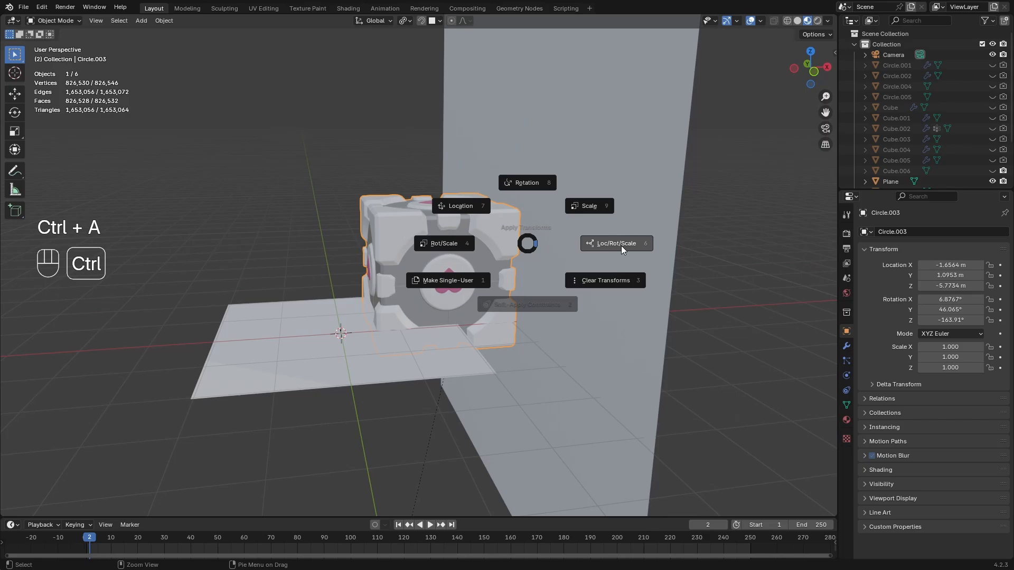
Apply all transforms, then delete the floor planes and wall planes
click(616, 242)
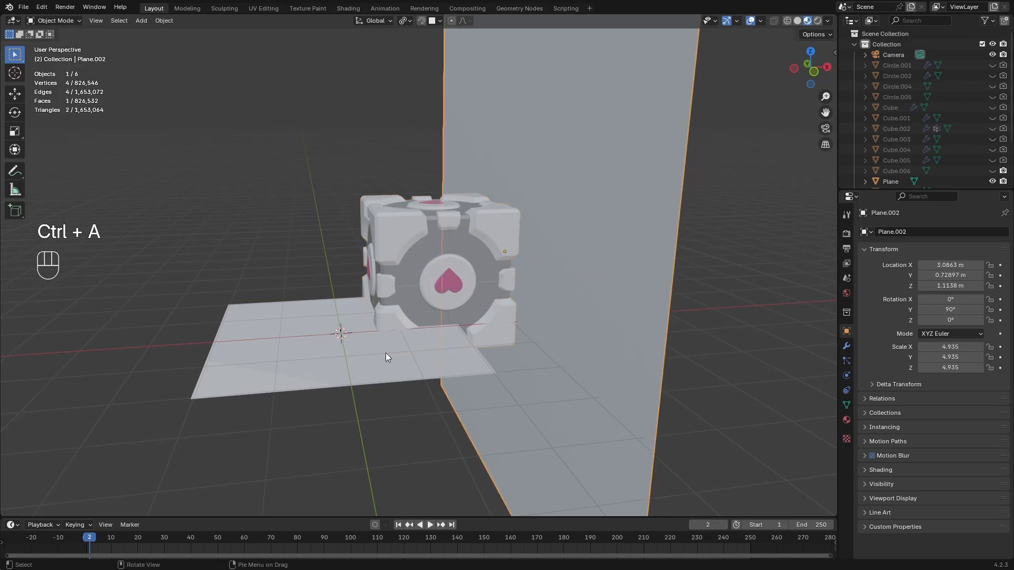
key(ctrl+a)
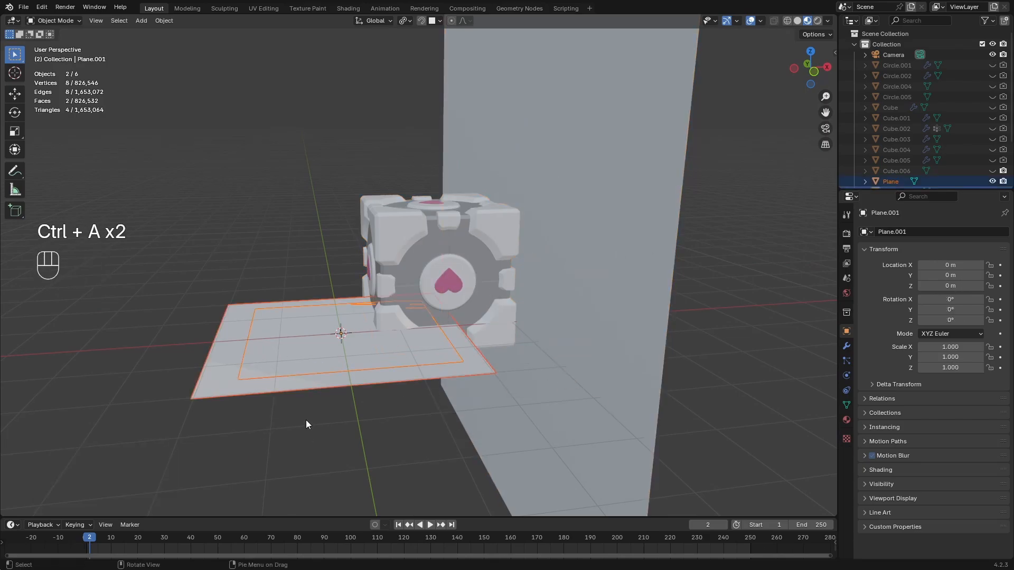
key(x)
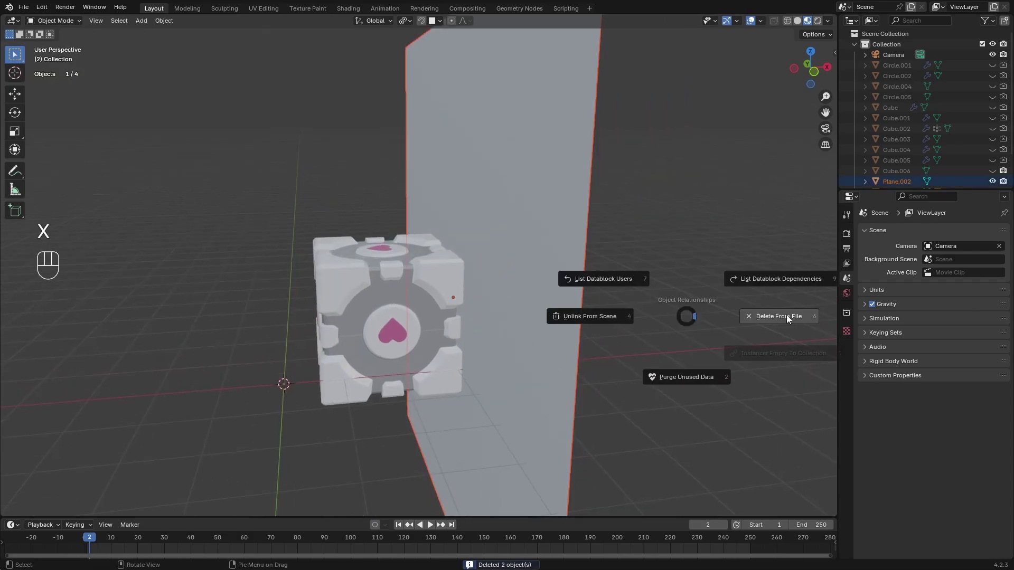
click(779, 317)
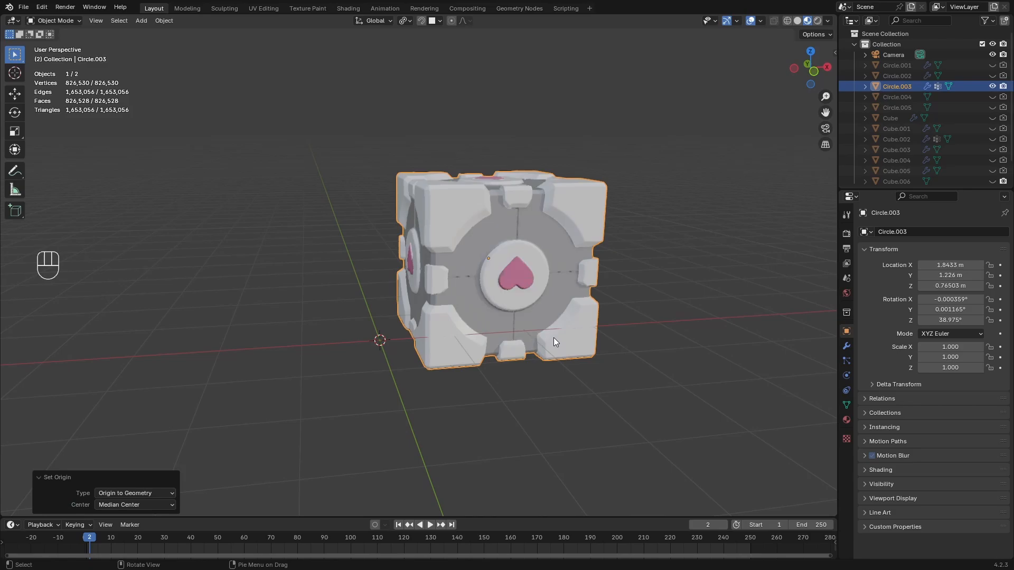
Snap the cube to the 3D cursor at the origin, then rotate it 180° about Y
key(shift+s)
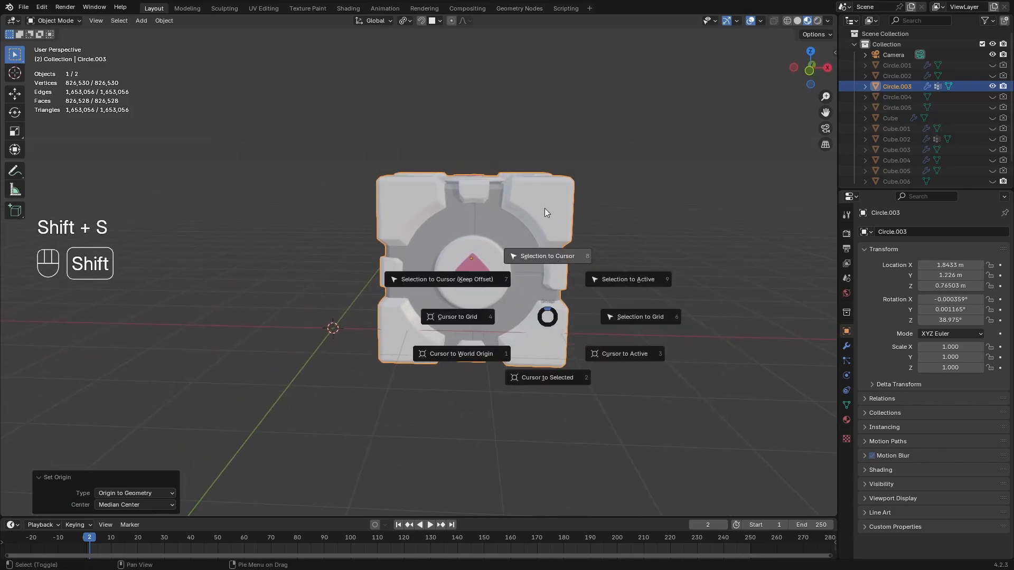
click(547, 255)
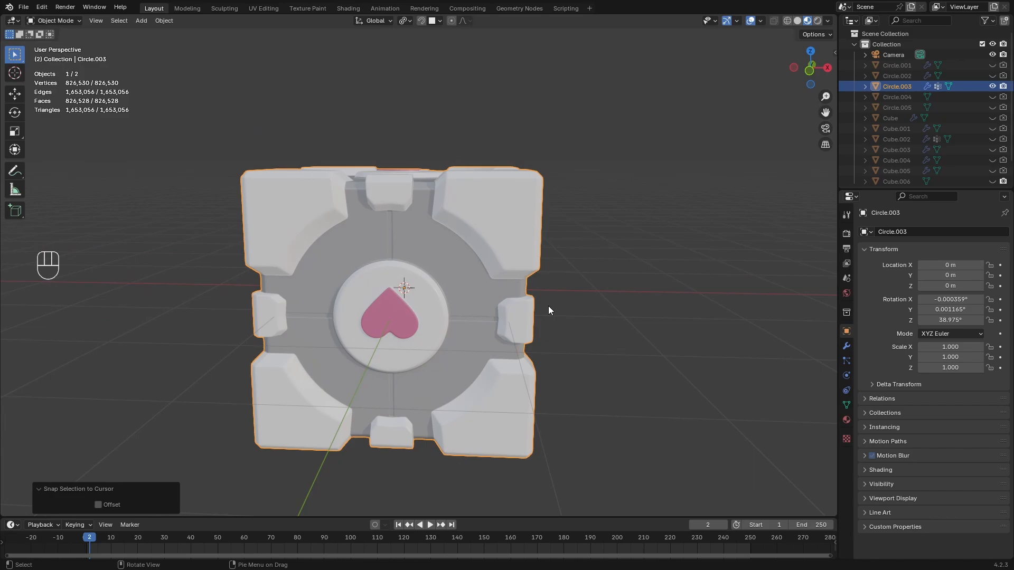
key(r)
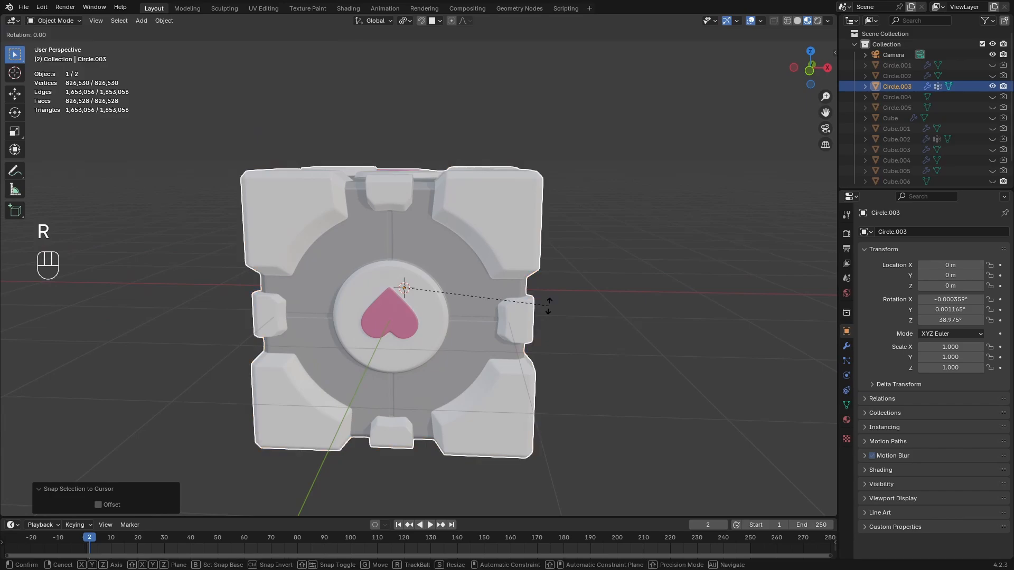
key(Return)
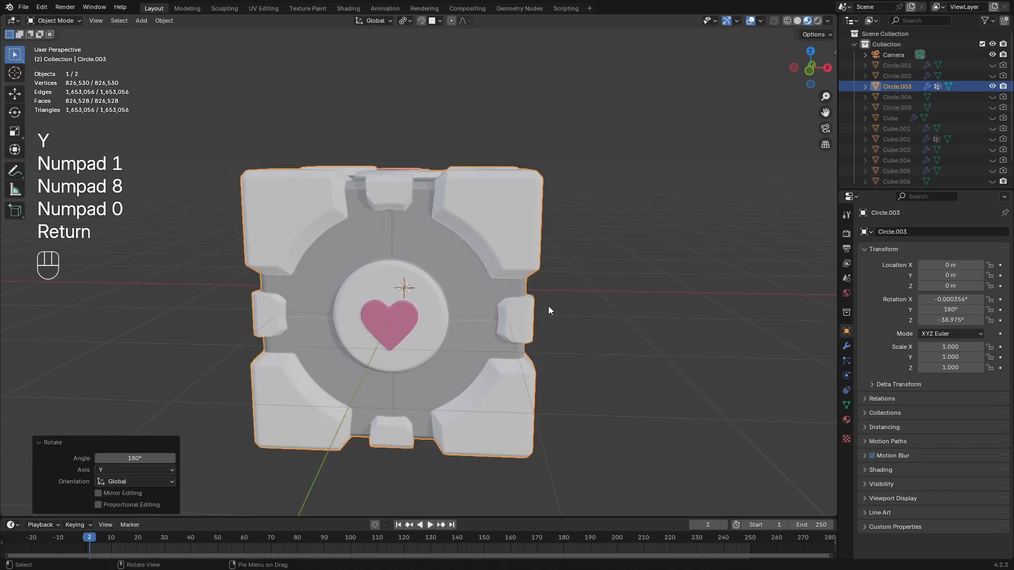